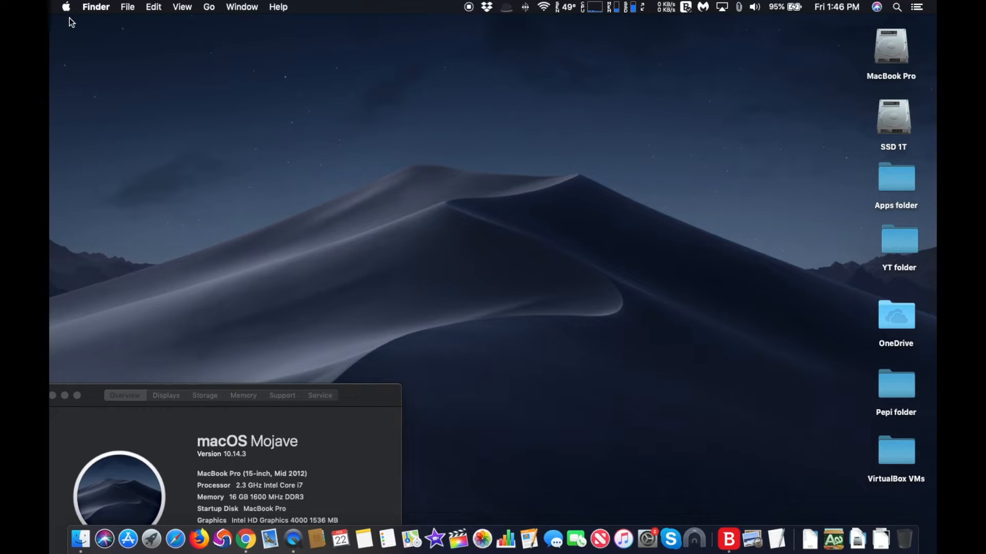
# - Launch System Preferences from the Apple menu to show the grid of preference panes
pyautogui.click(66, 7)
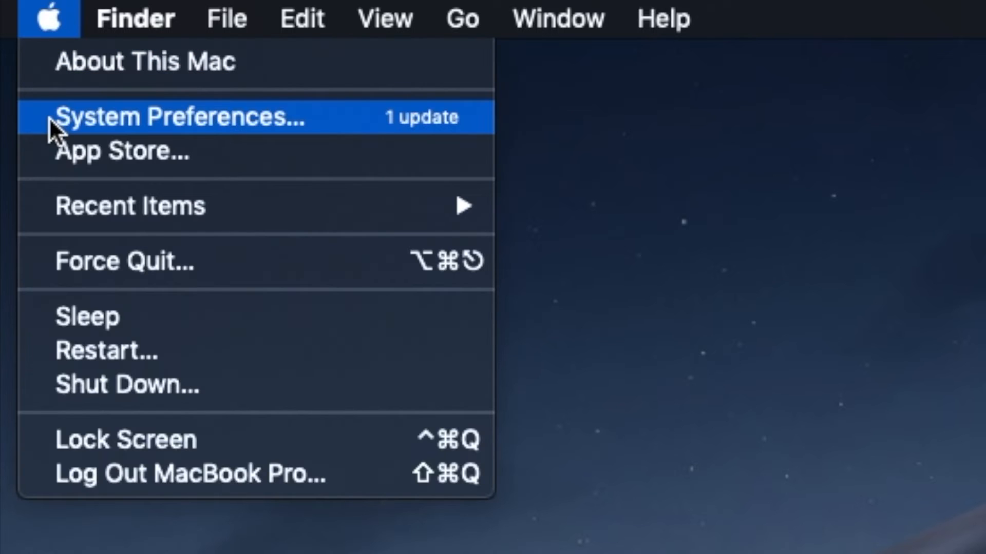
pyautogui.moveTo(151, 136)
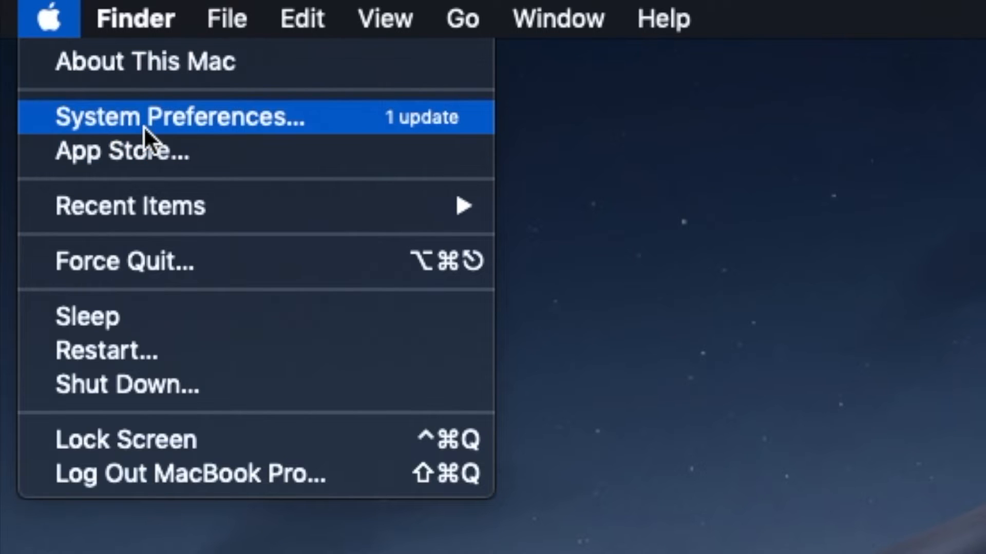
pyautogui.click(178, 117)
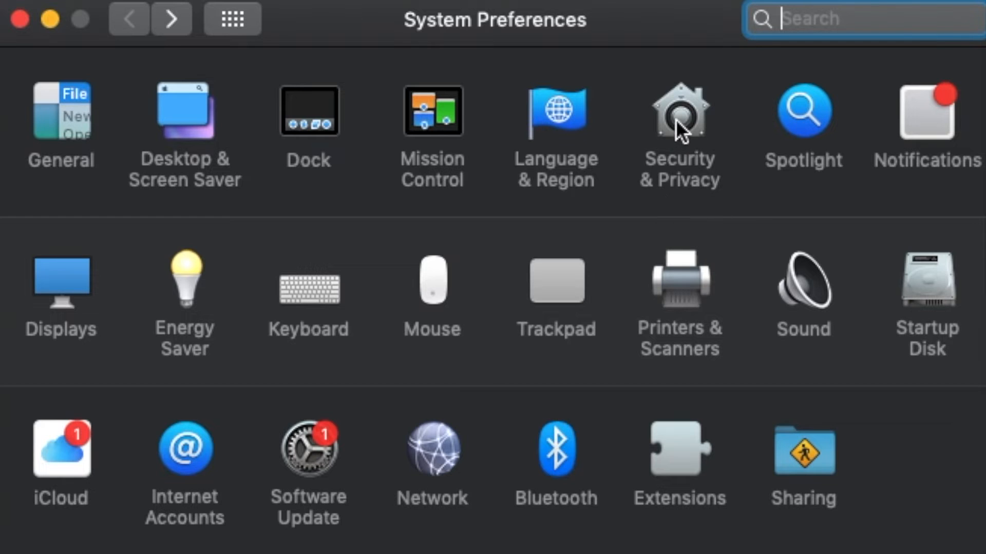
# - Enter Security & Privacy and unlock it with the account password
pyautogui.click(679, 113)
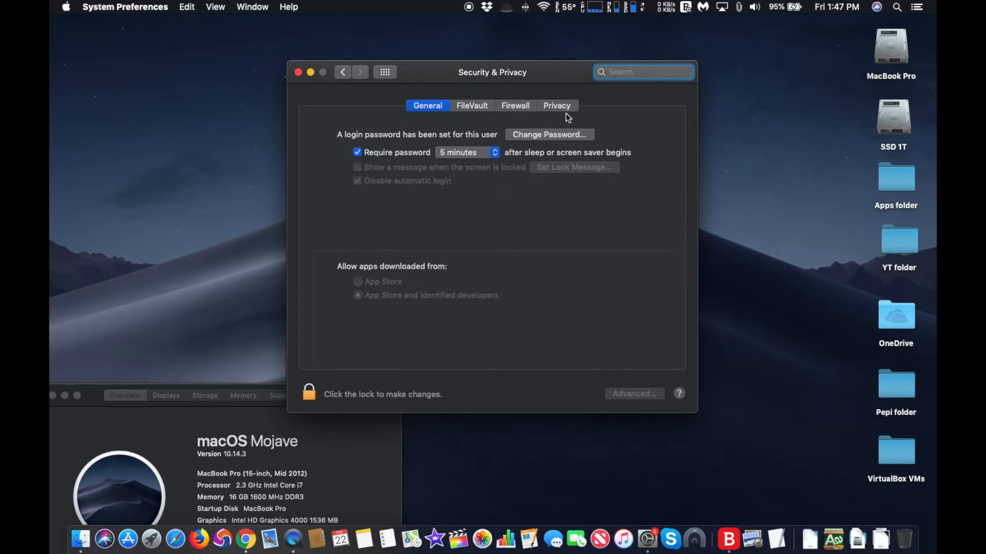
pyautogui.moveTo(450, 184)
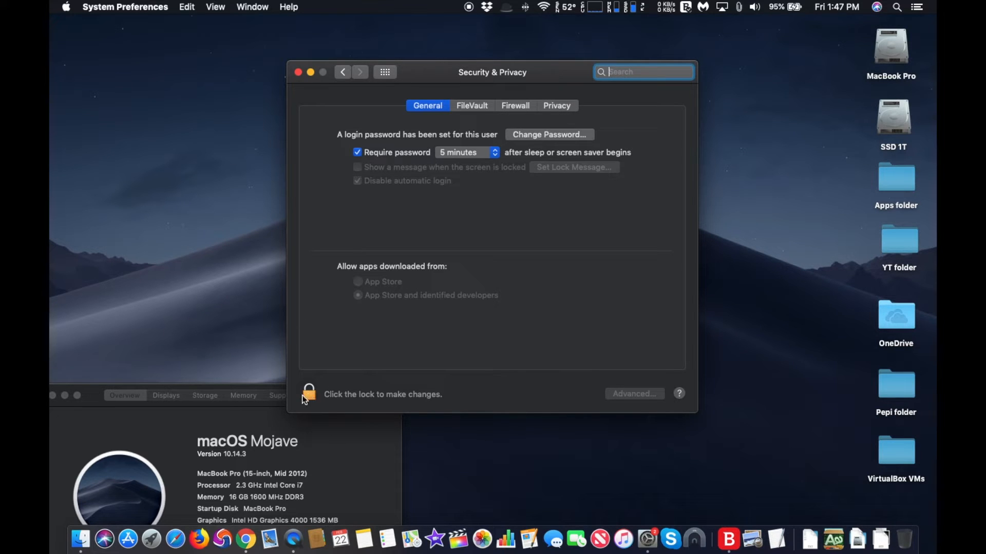
pyautogui.click(308, 394)
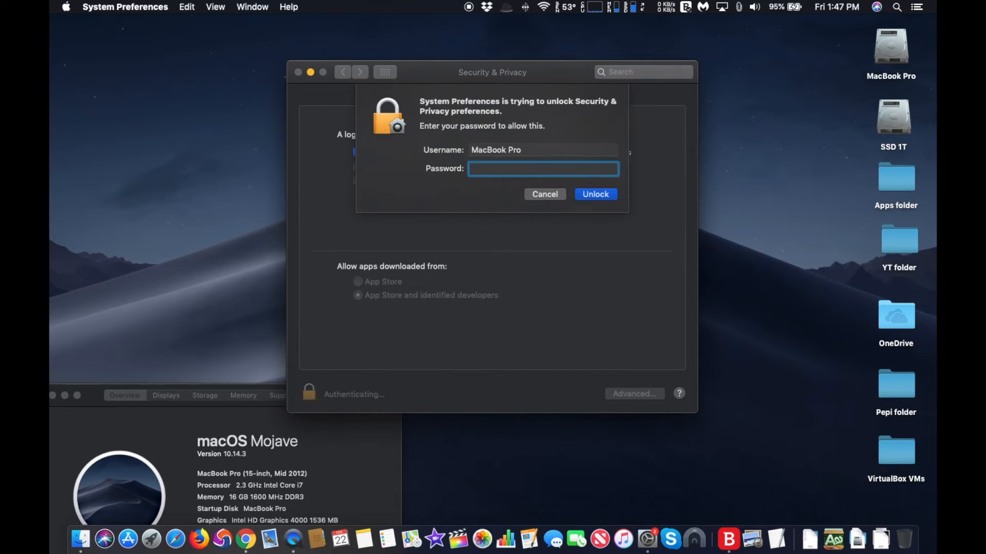
pyautogui.click(593, 196)
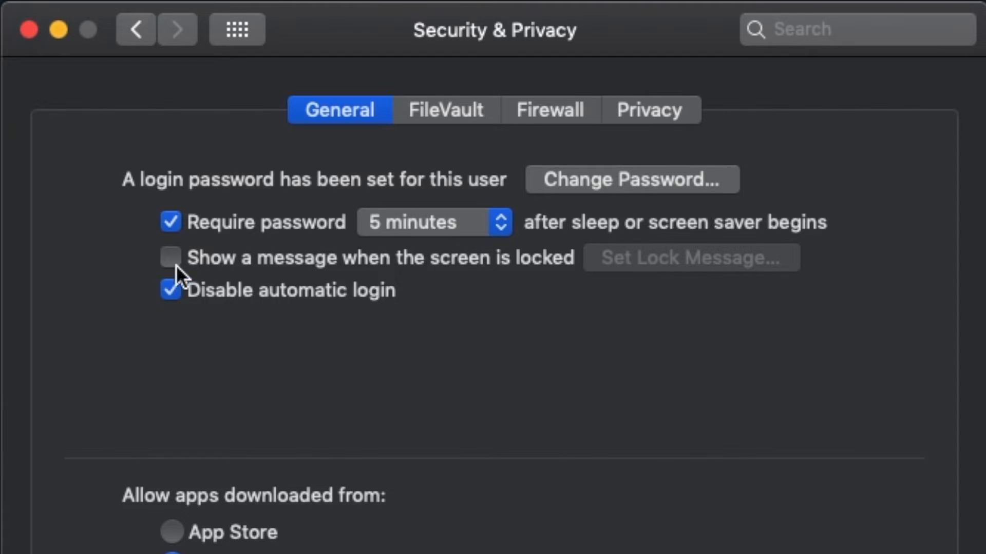
# - Enable 'Show a message when the screen is locked' and start the message with 'This'
pyautogui.click(171, 258)
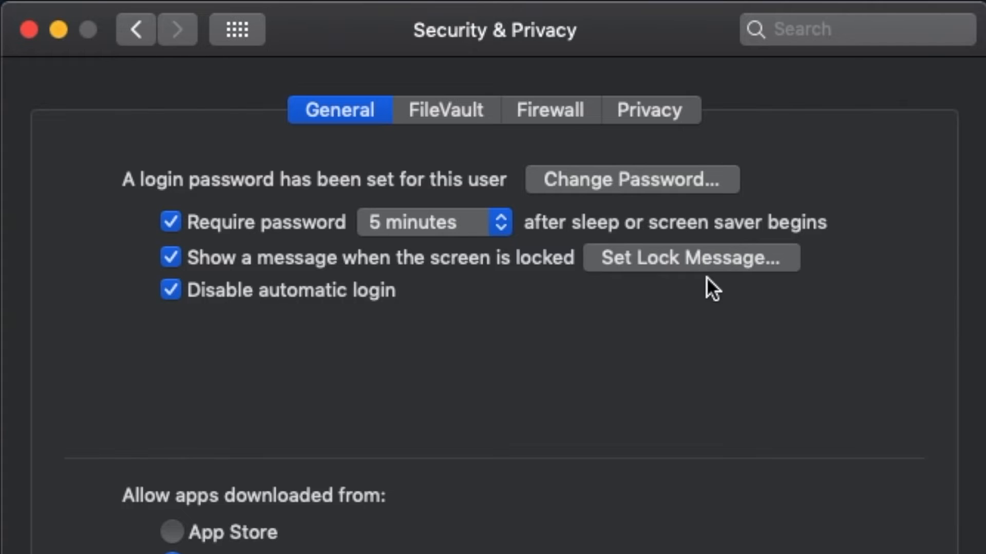
pyautogui.moveTo(729, 276)
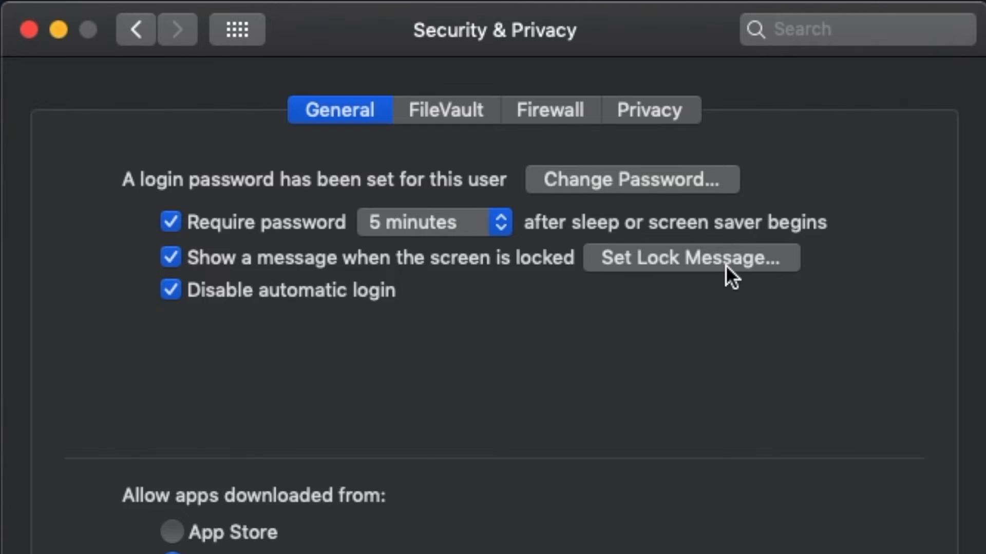
pyautogui.click(690, 257)
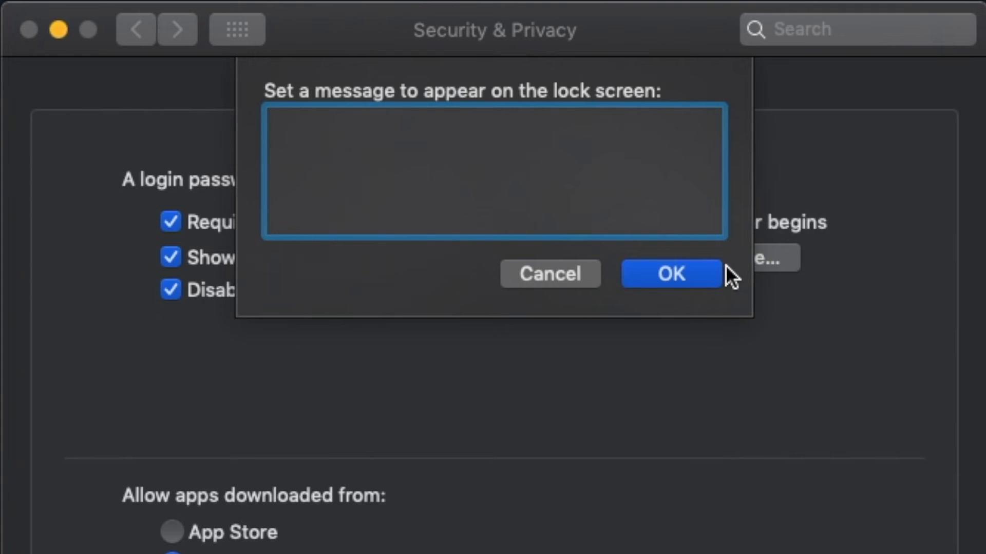
pyautogui.write('This')
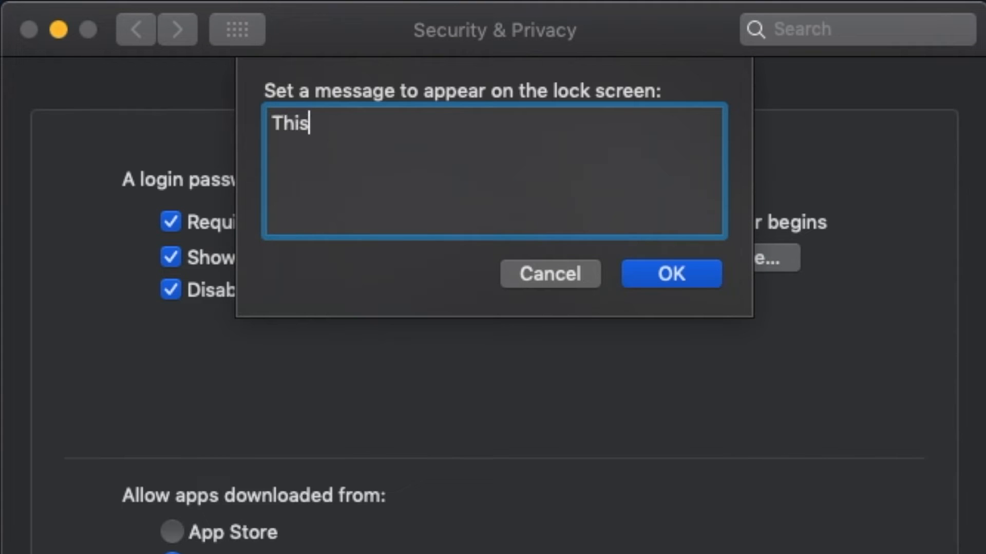